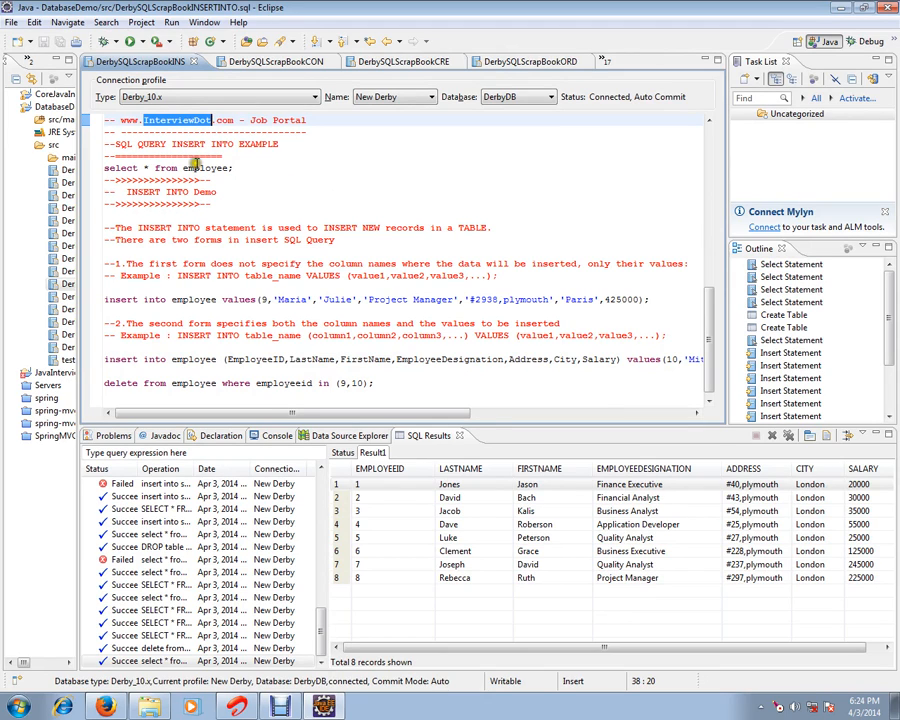
{"action": "mouse_move", "coordinate": [296, 198]}
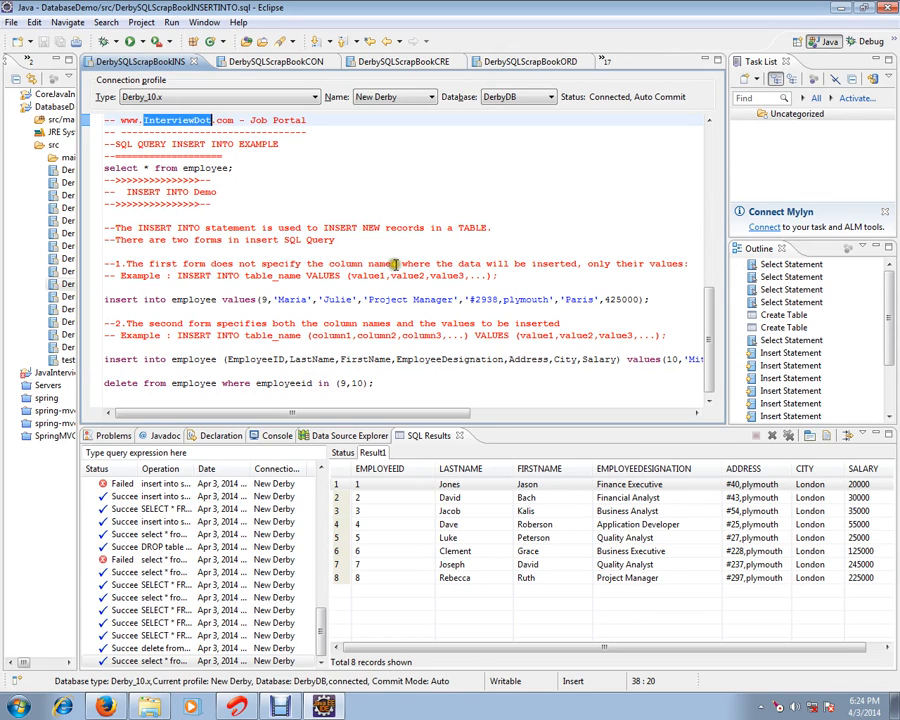
Show the Data Source Explorer tree with the Derby INTERVIEWDOT schema and its tables
{"action": "left_click", "coordinate": [380, 552]}
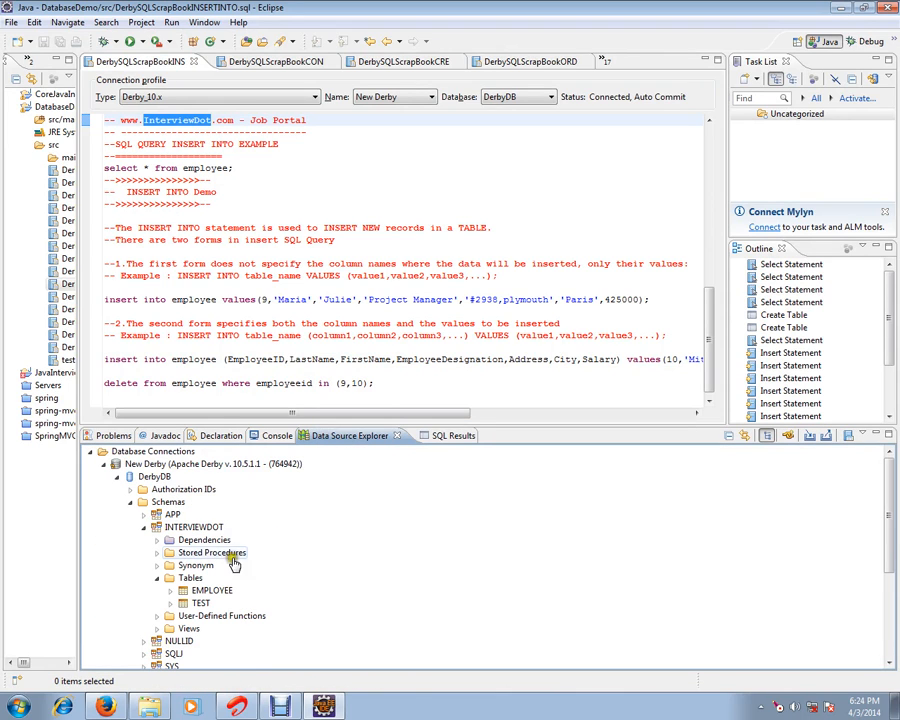
{"action": "mouse_move", "coordinate": [278, 570]}
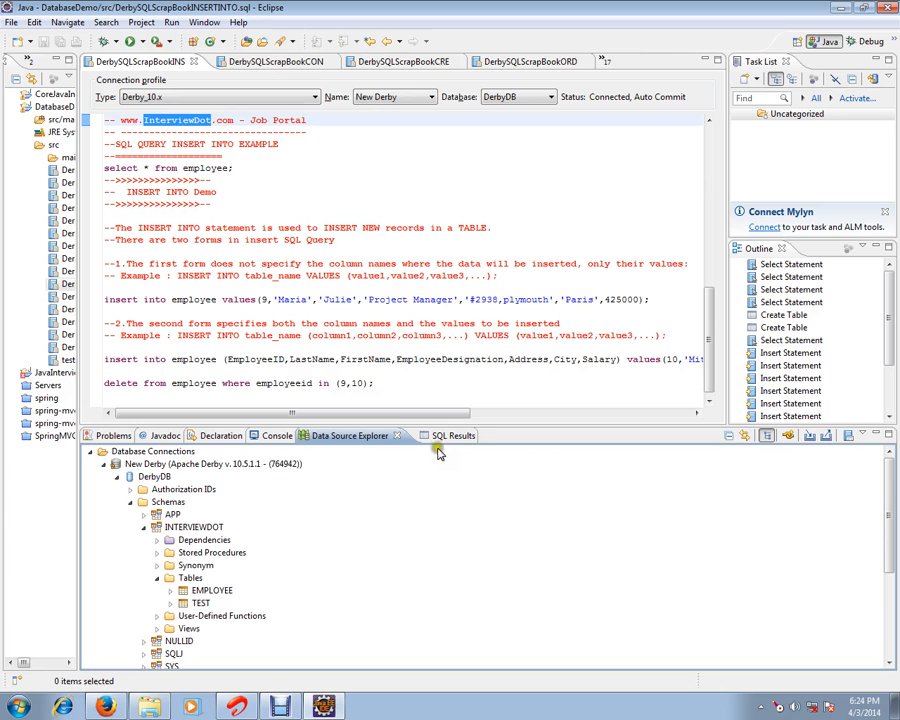
Insert employees Maria Julie and Mitchell Julie and confirm the EMPLOYEE query returns 10 rows
{"action": "left_click", "coordinate": [448, 436]}
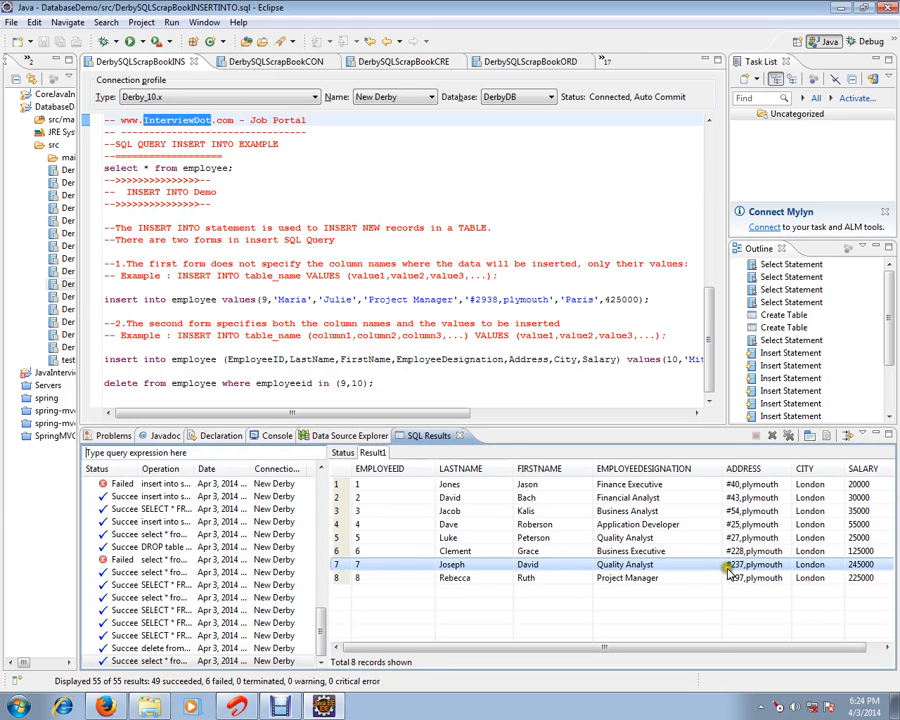
{"action": "mouse_move", "coordinate": [478, 572]}
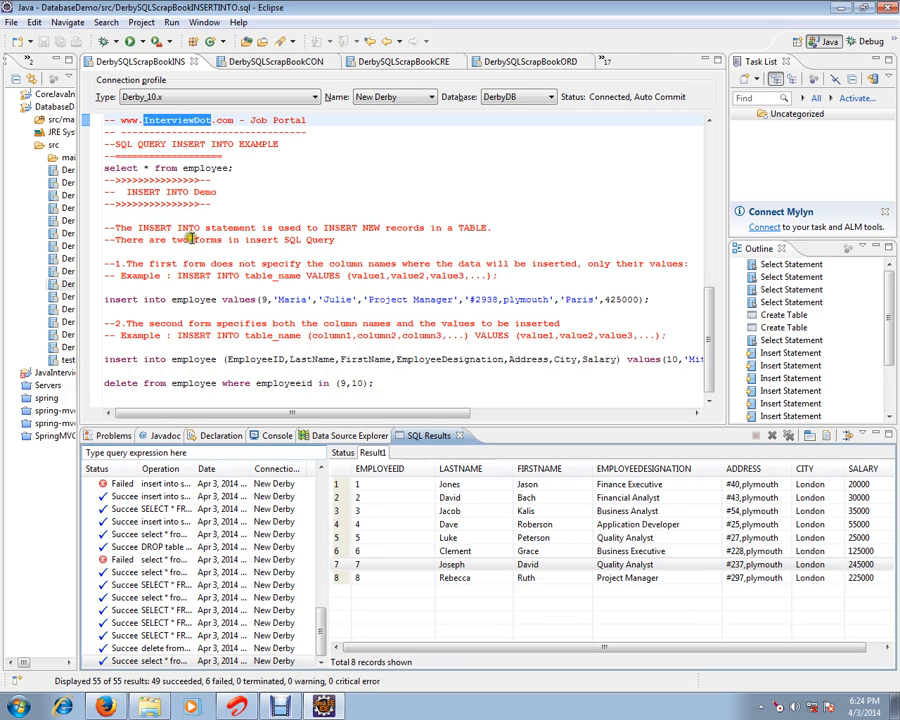
{"action": "mouse_move", "coordinate": [332, 236]}
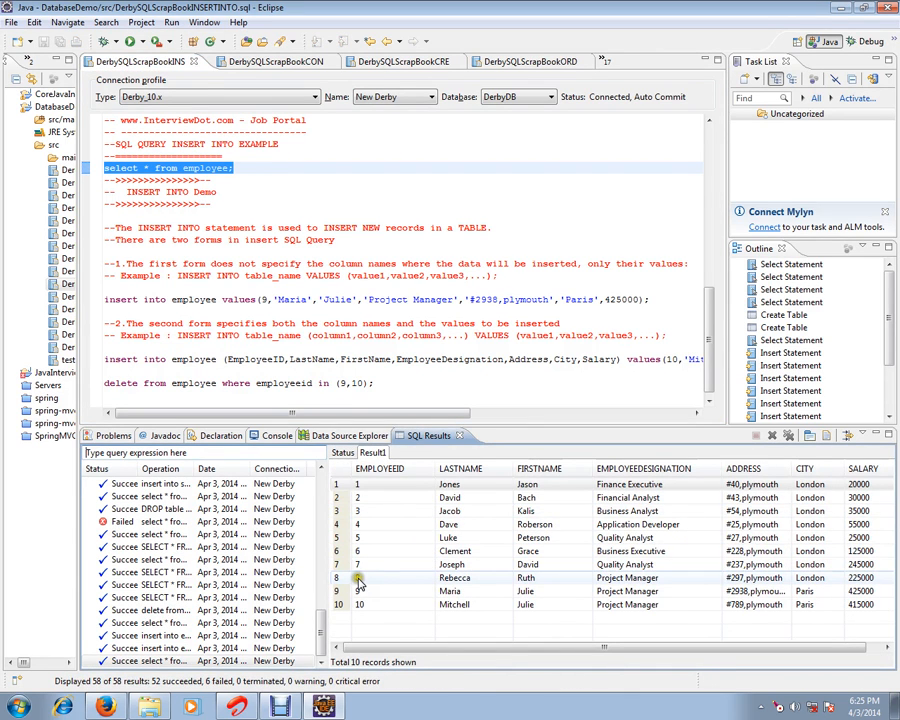
{"action": "left_click", "coordinate": [360, 604]}
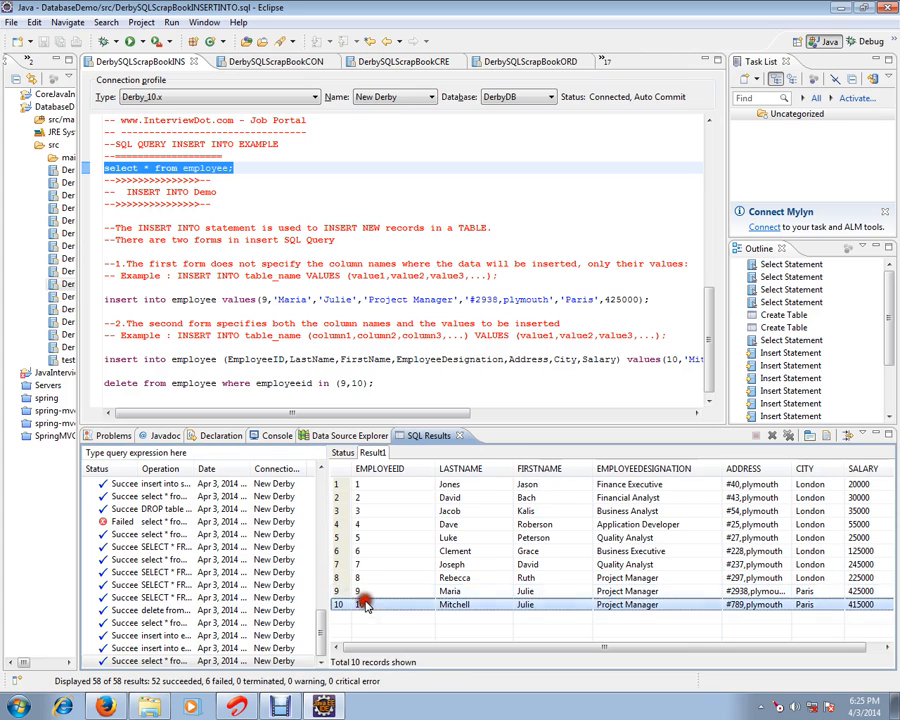